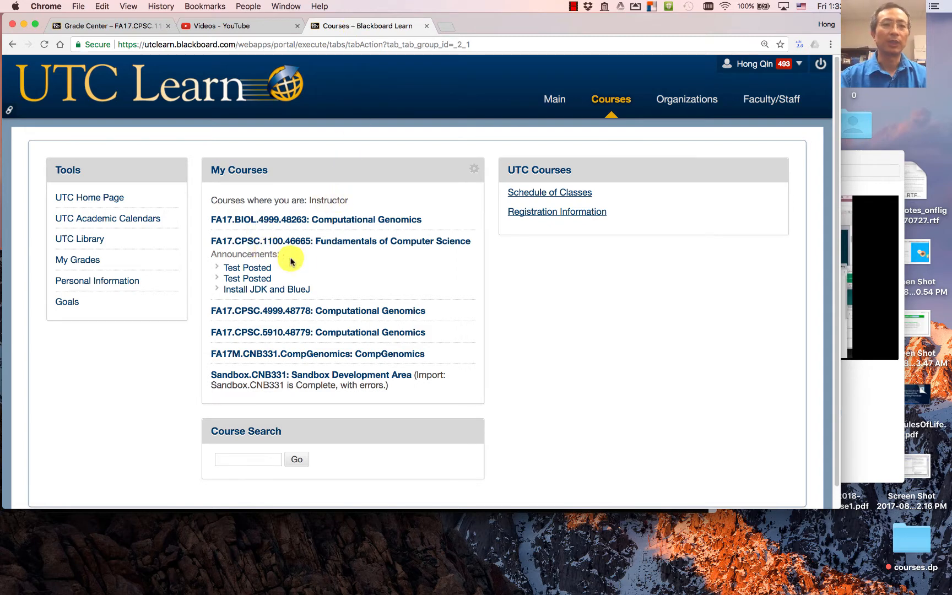
mouse_move(407, 295)
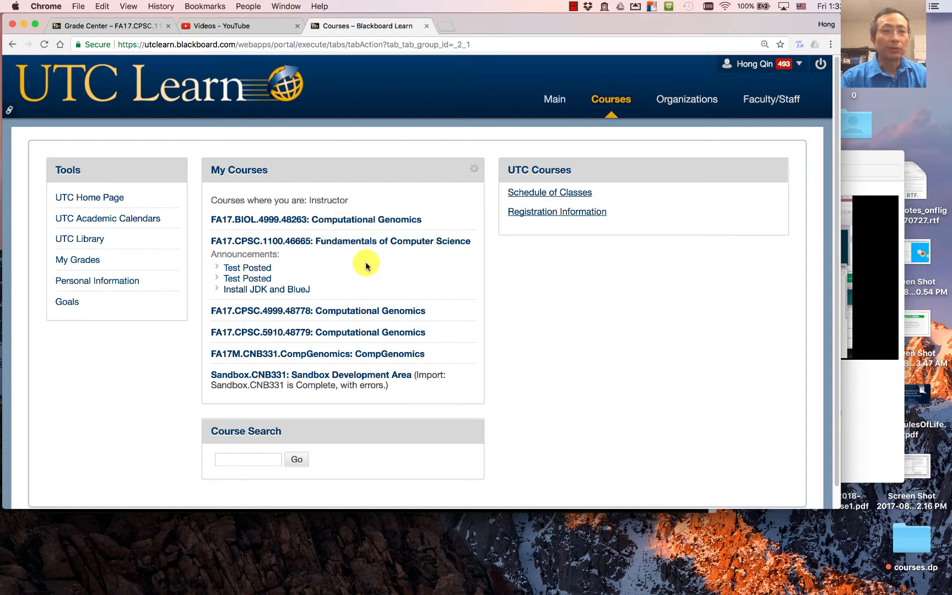
mouse_move(52, 85)
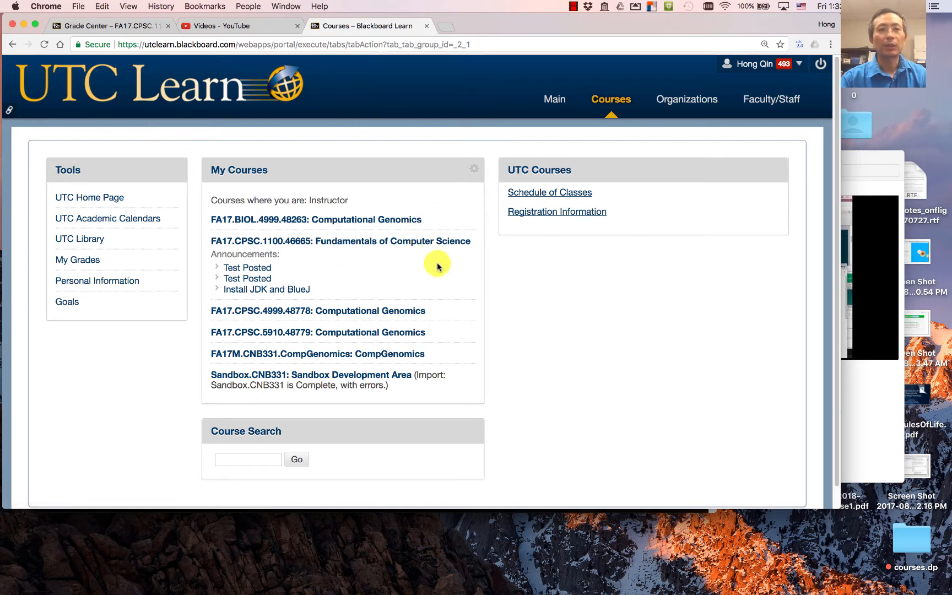
mouse_move(377, 262)
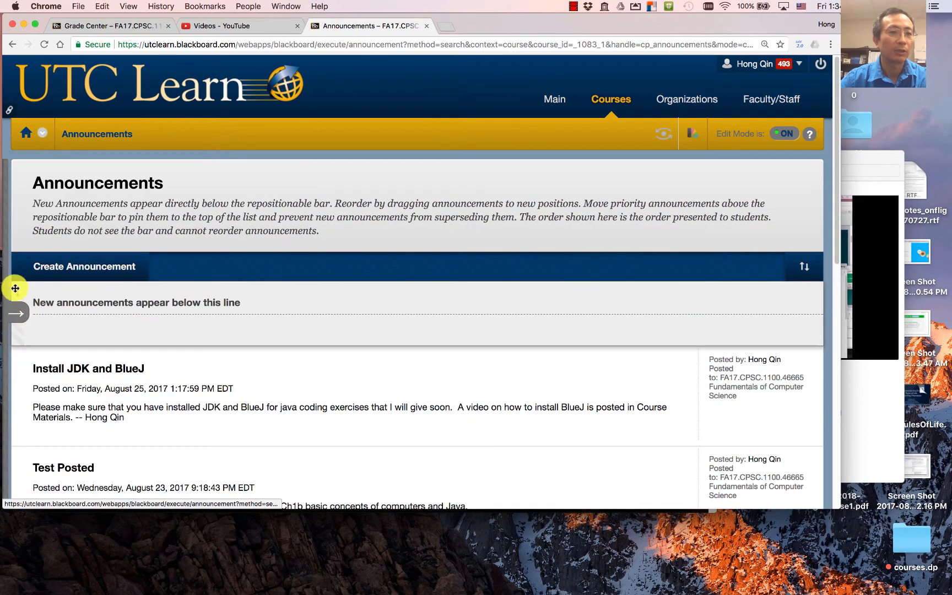
mouse_move(16, 313)
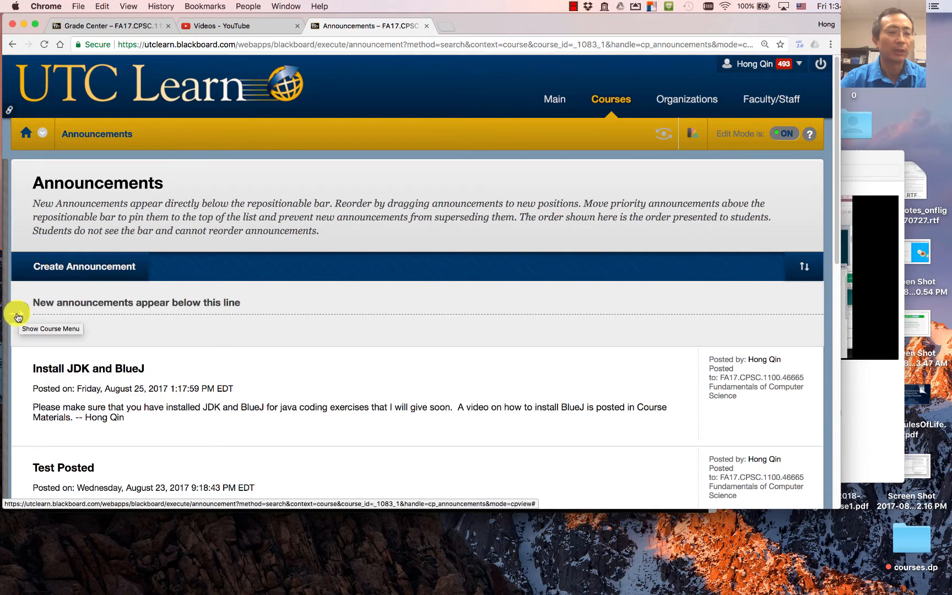
Step: Enter Student Preview from the course menu and open the 'YouTube introduction of yourself' assignment
left_click(16, 316)
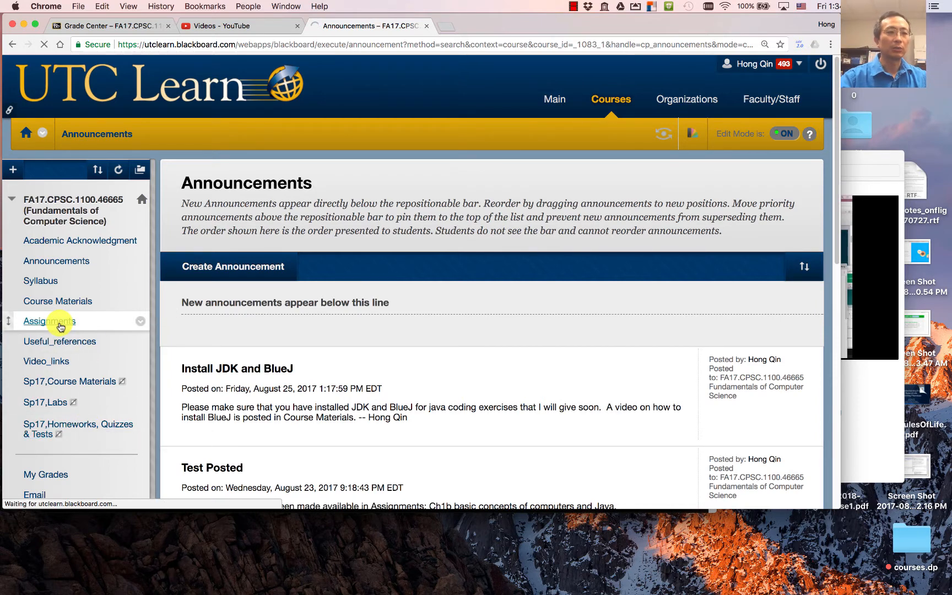
left_click(50, 320)
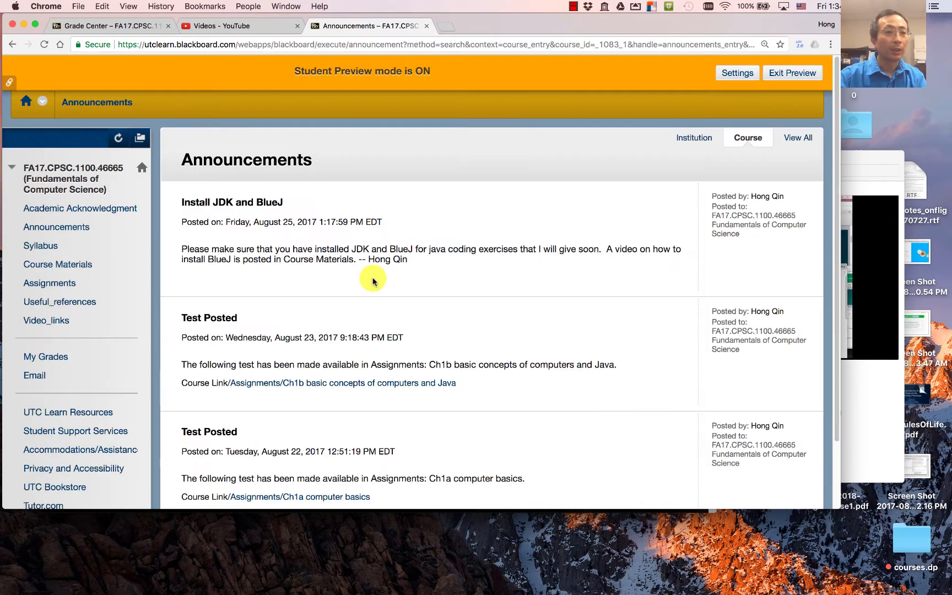
left_click(50, 282)
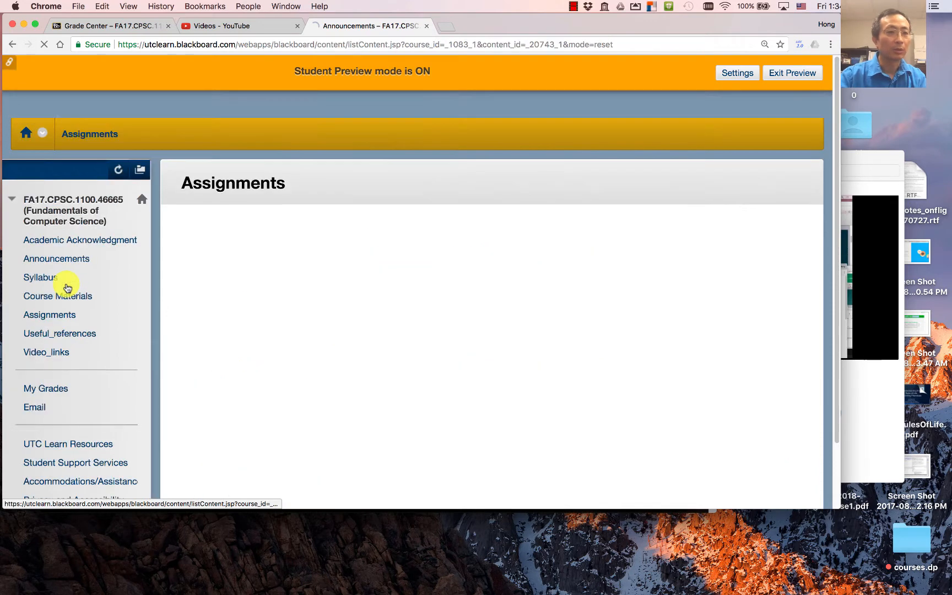
left_click(50, 314)
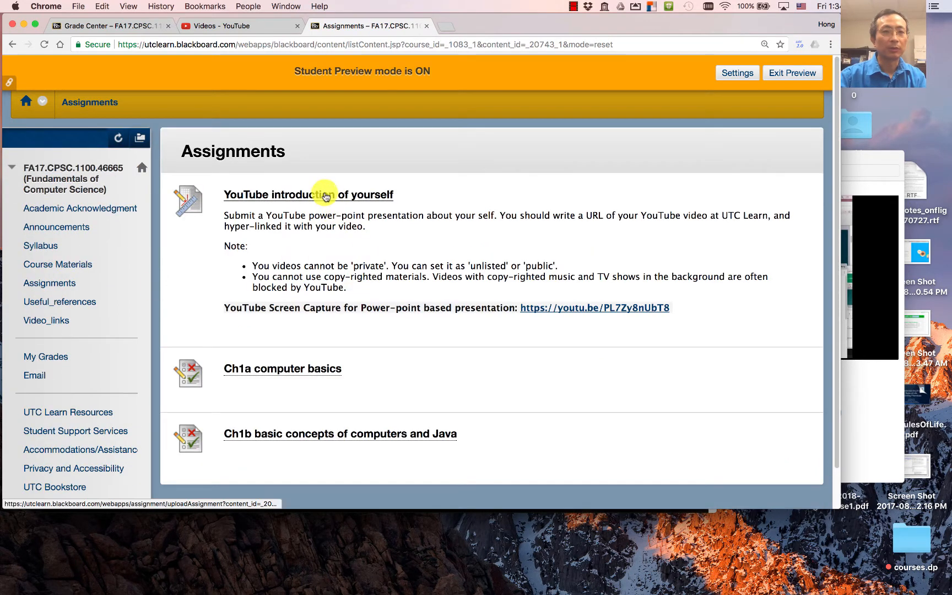
left_click(307, 194)
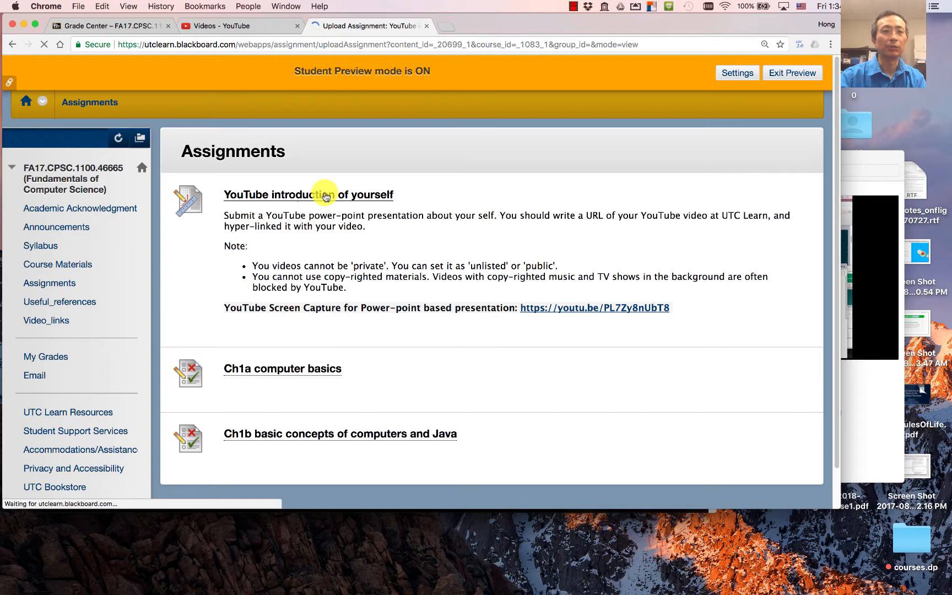
Step: Read the Assignment Information (due date, 5 points, rubric) and scroll to the Assignment Submission section
left_click(307, 194)
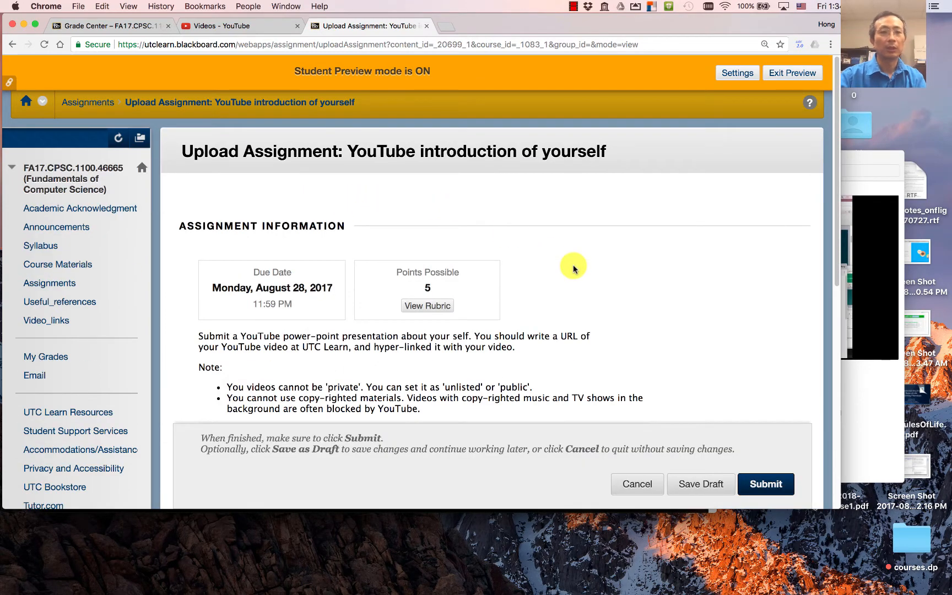
mouse_move(833, 507)
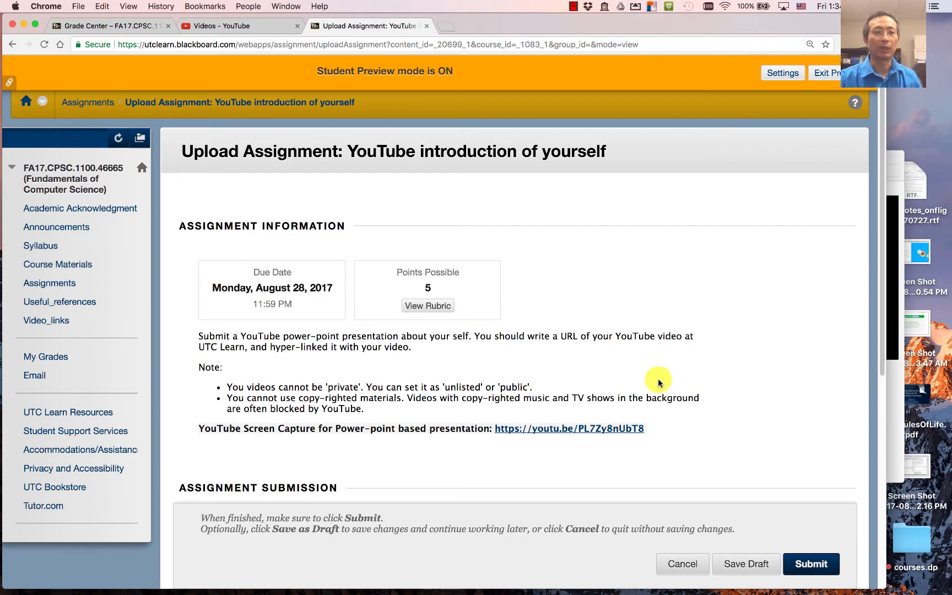
mouse_move(332, 310)
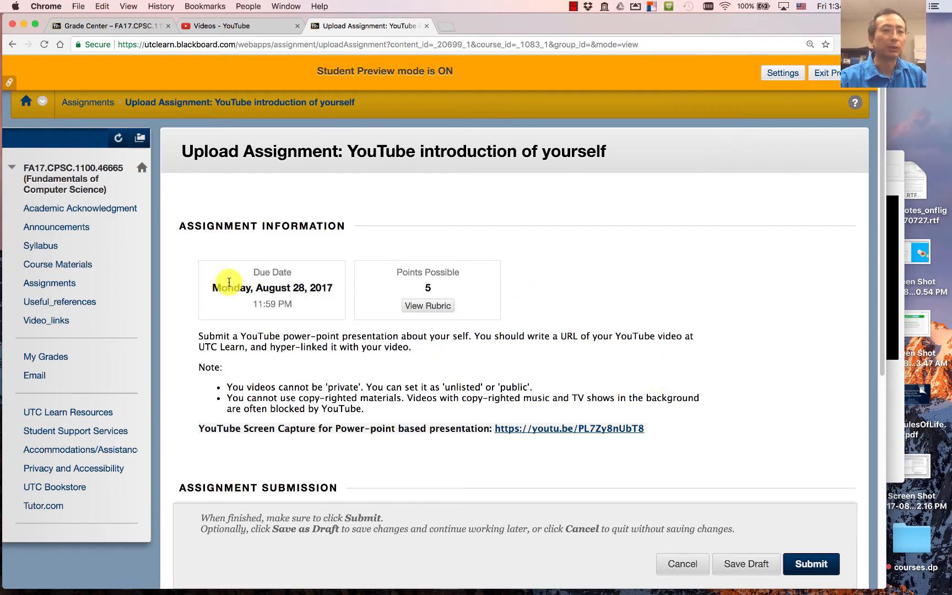
scroll("down", 3)
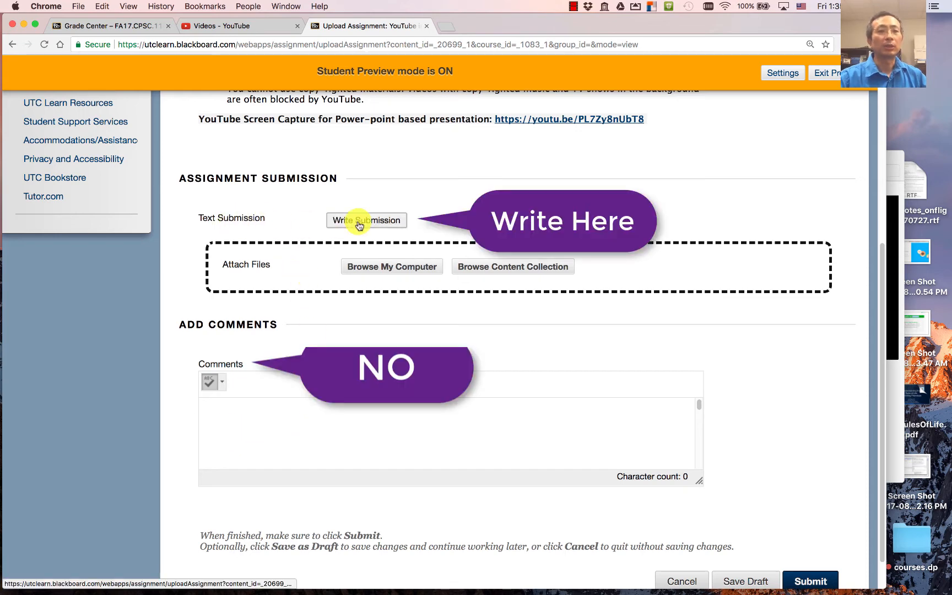
Step: Begin a Write Submission entry containing 'Here is my video link:'
left_click(365, 219)
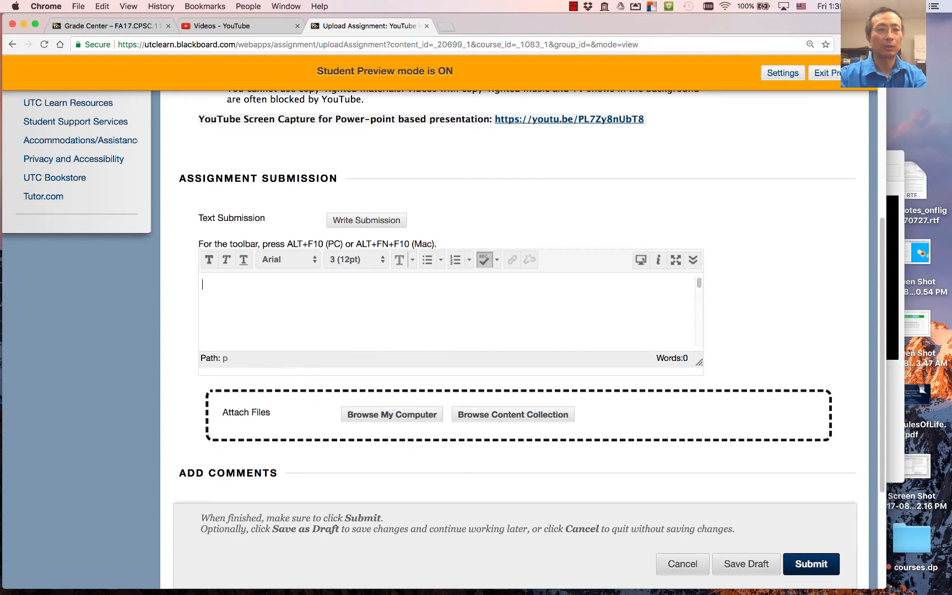
type("Here is my video link:")
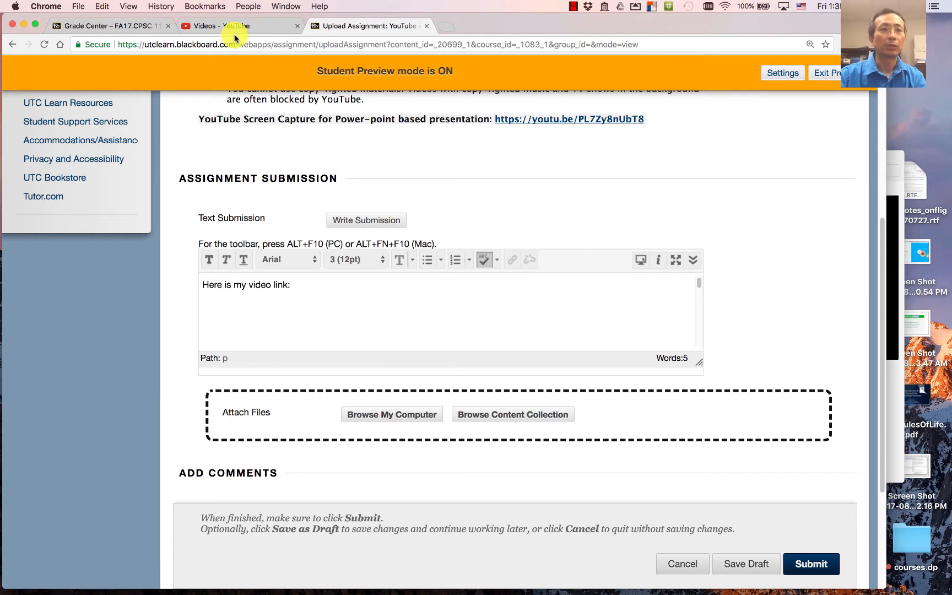
Step: In the YouTube Video Manager, copy the share URL of the 'Welcome, CPSC1100' video
left_click(219, 26)
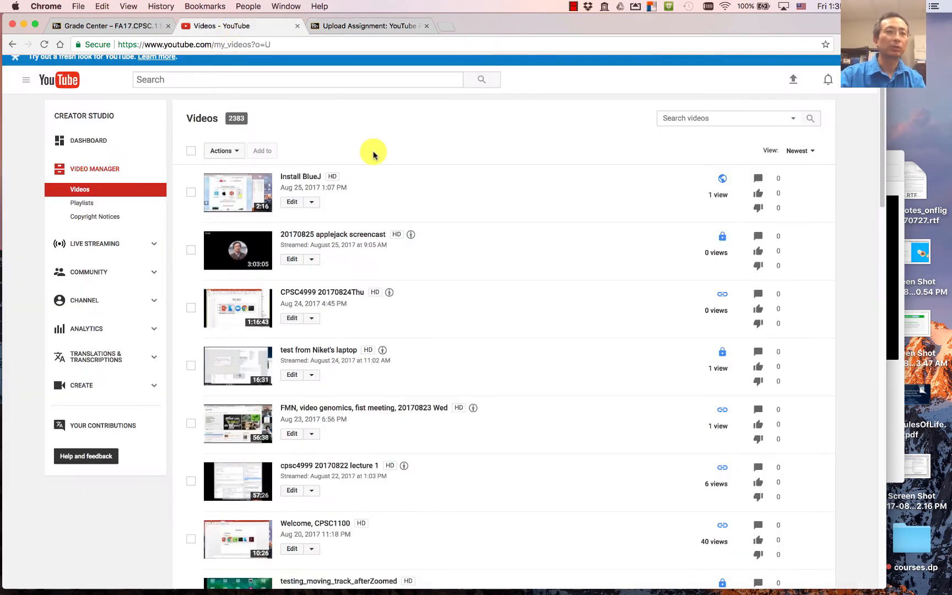
mouse_move(467, 205)
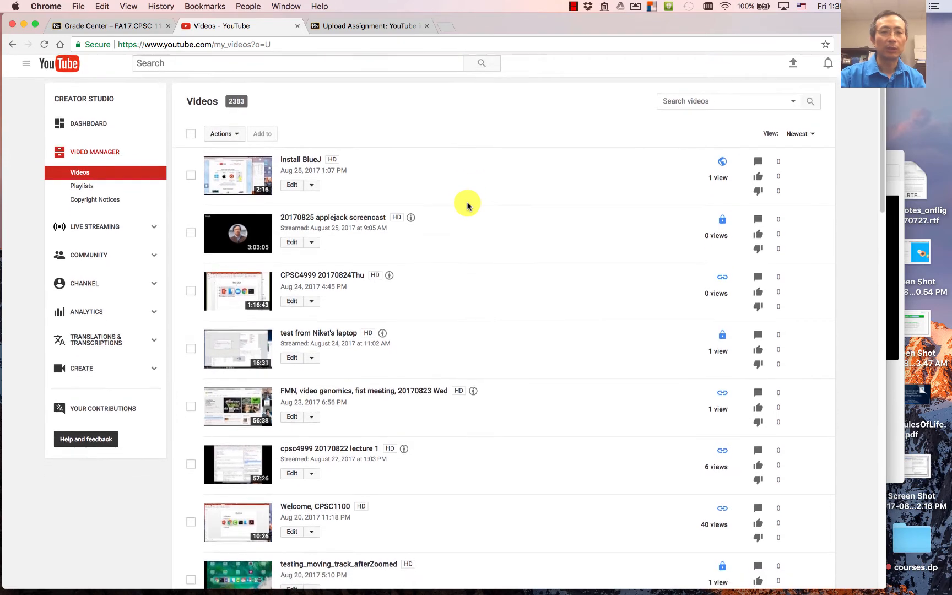
scroll("down", 3)
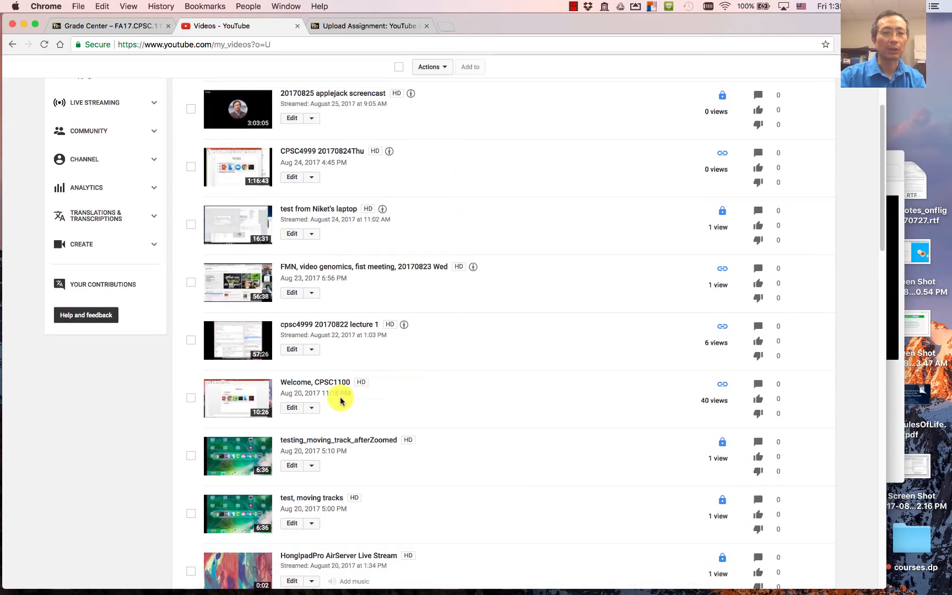
left_click(314, 382)
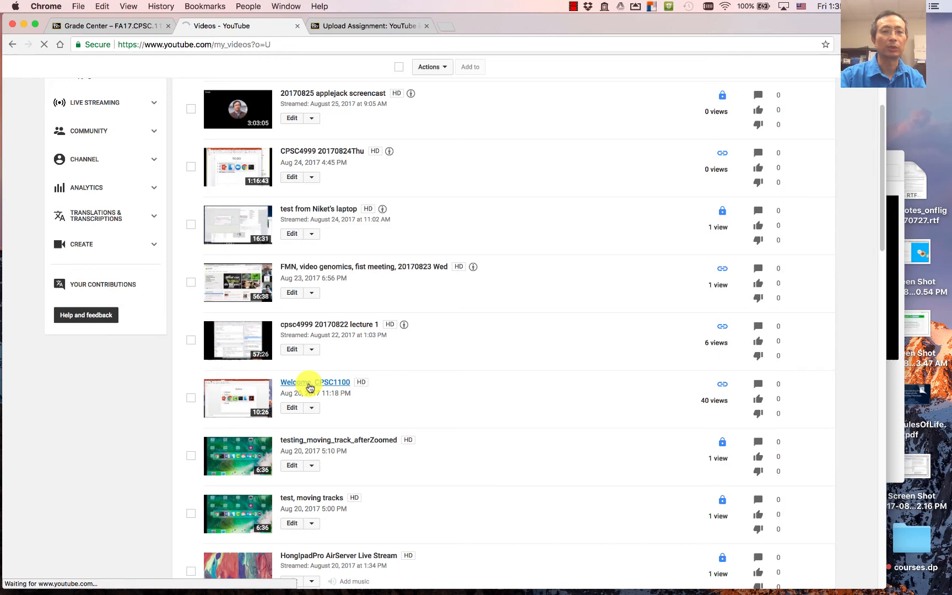
left_click(314, 382)
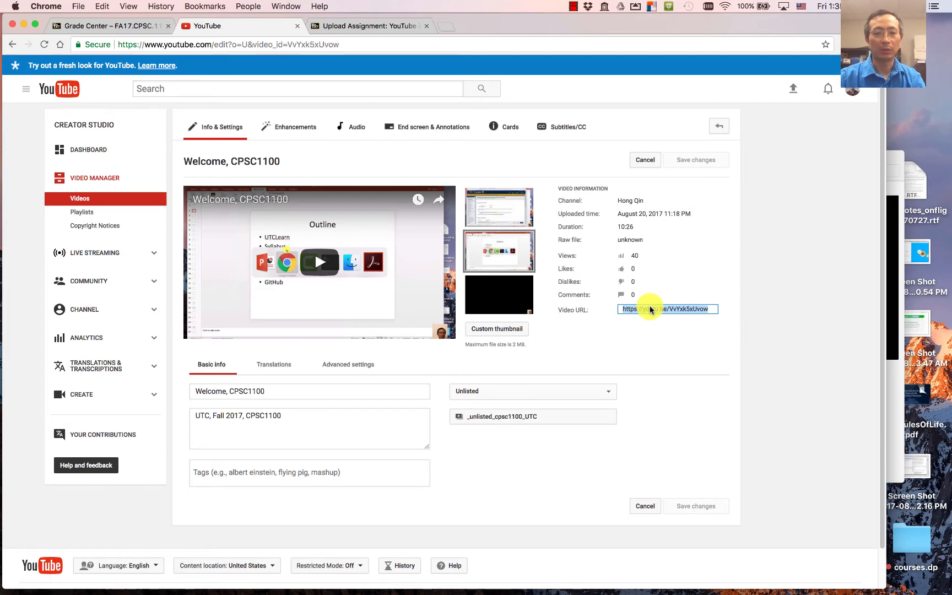
right_click(667, 309)
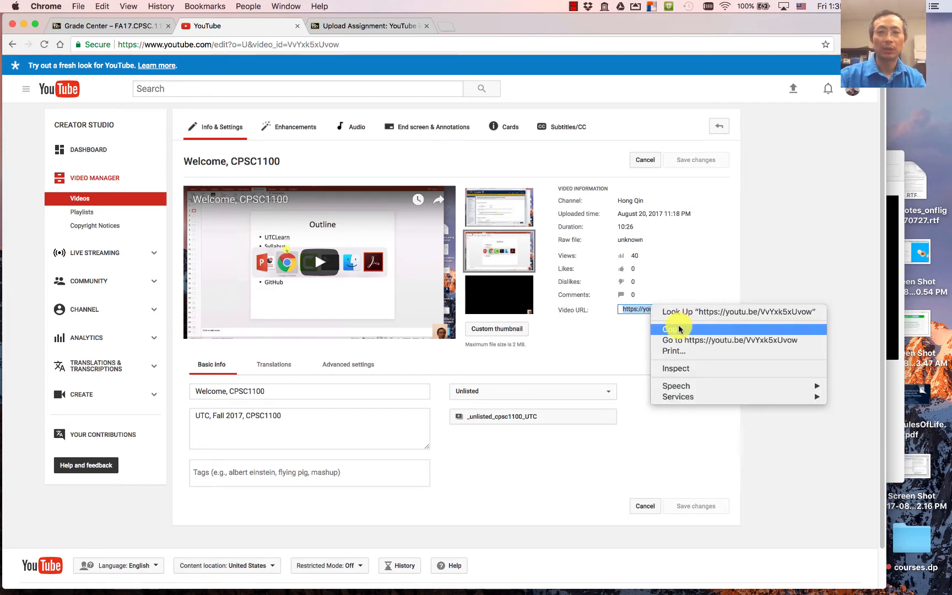
left_click(672, 328)
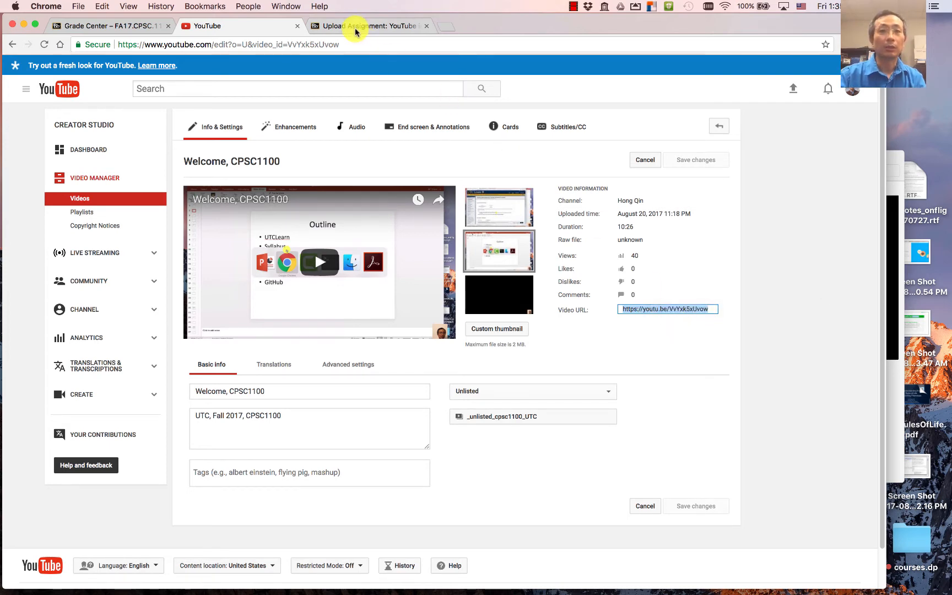
left_click(364, 26)
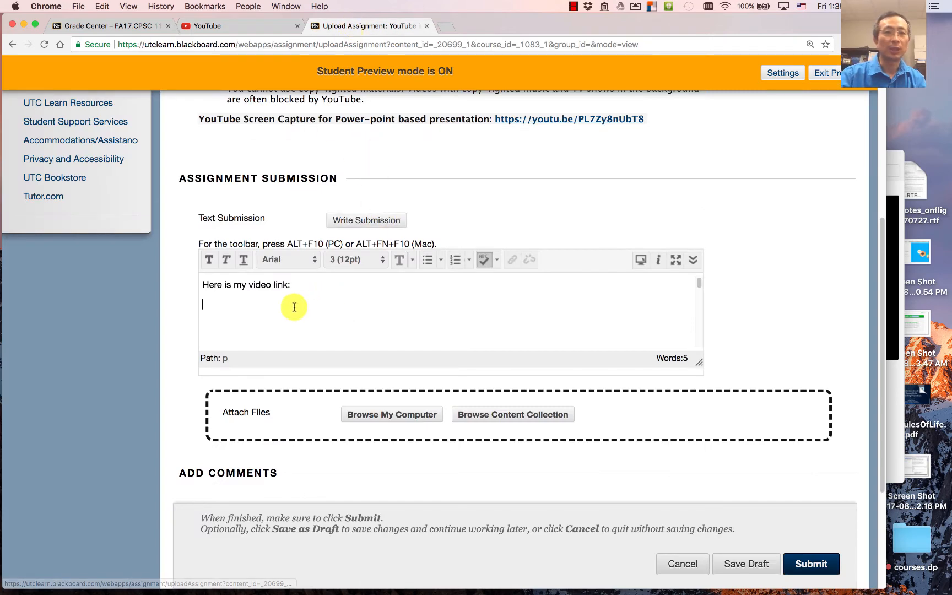
right_click(293, 305)
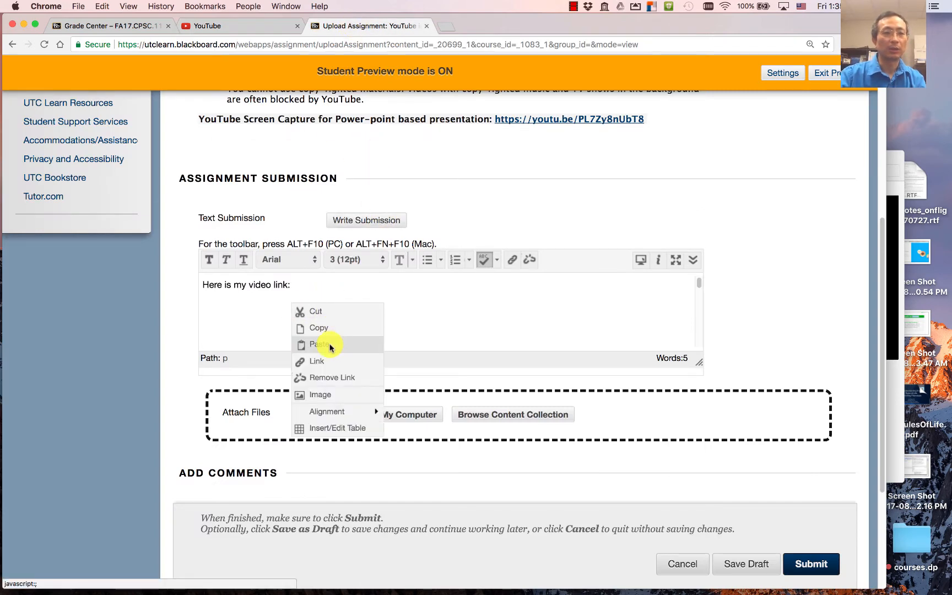
left_click(318, 344)
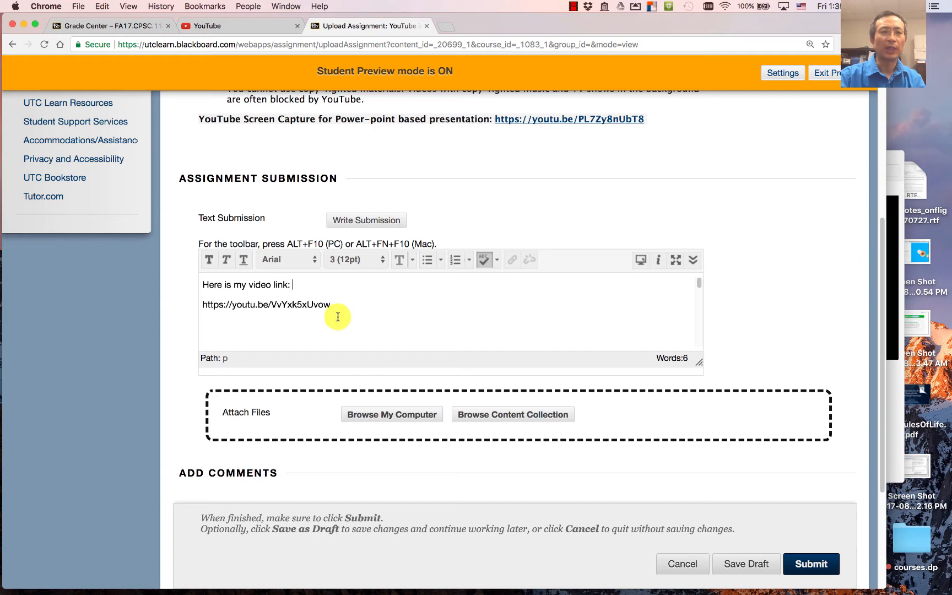
left_click_drag(202, 304, 332, 304)
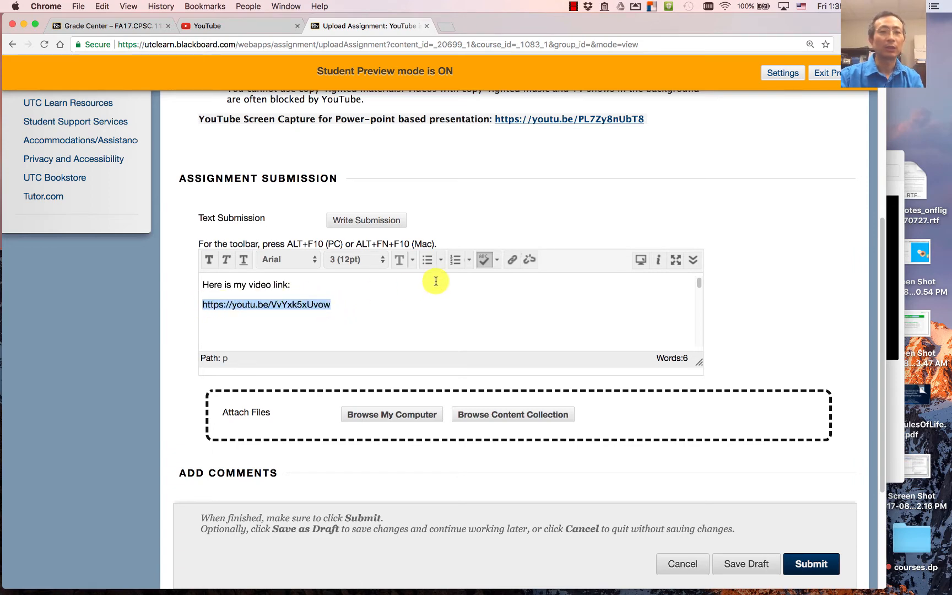
mouse_move(513, 260)
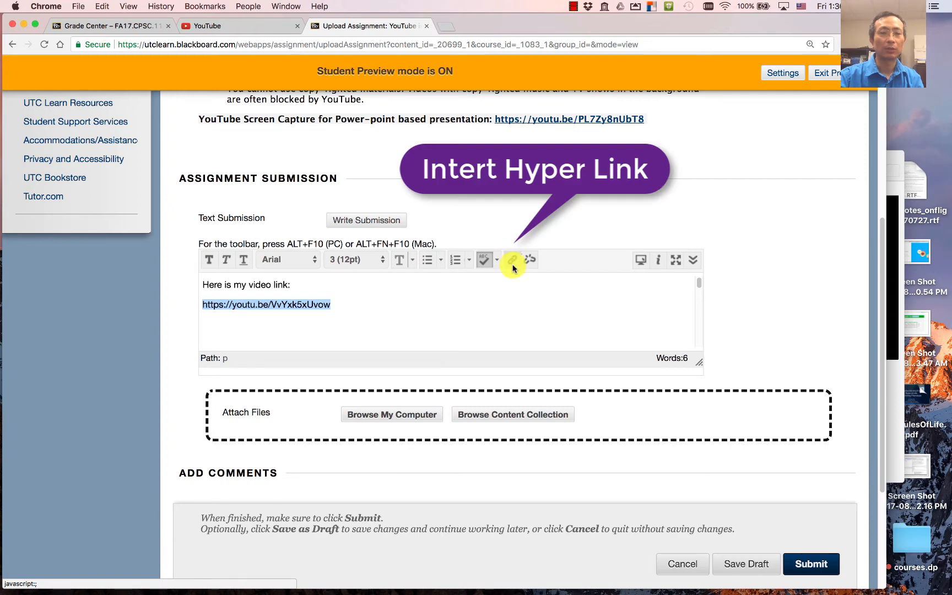
mouse_move(512, 261)
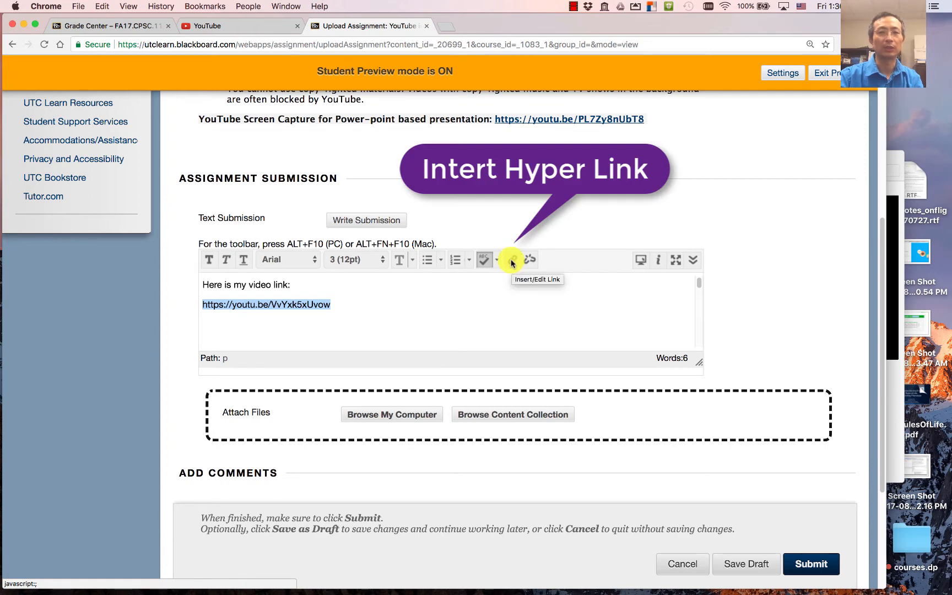
left_click(485, 260)
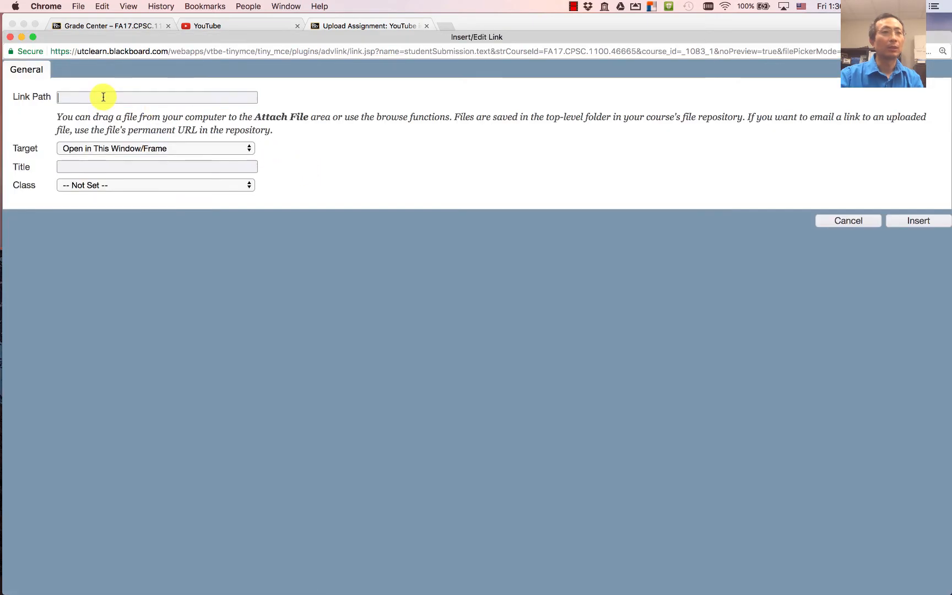
left_click(102, 7)
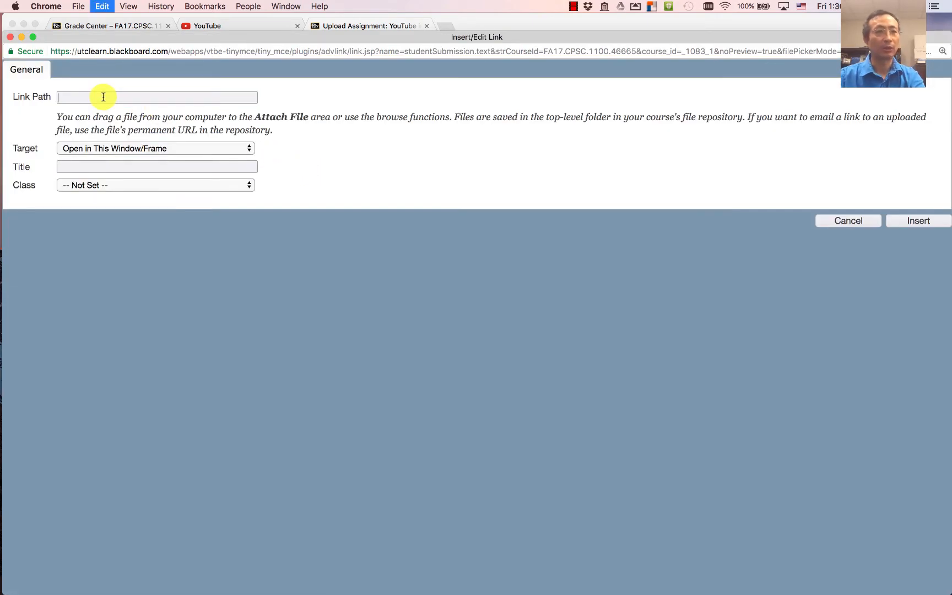
type("https://youtu.be/VvYxk5xUvow")
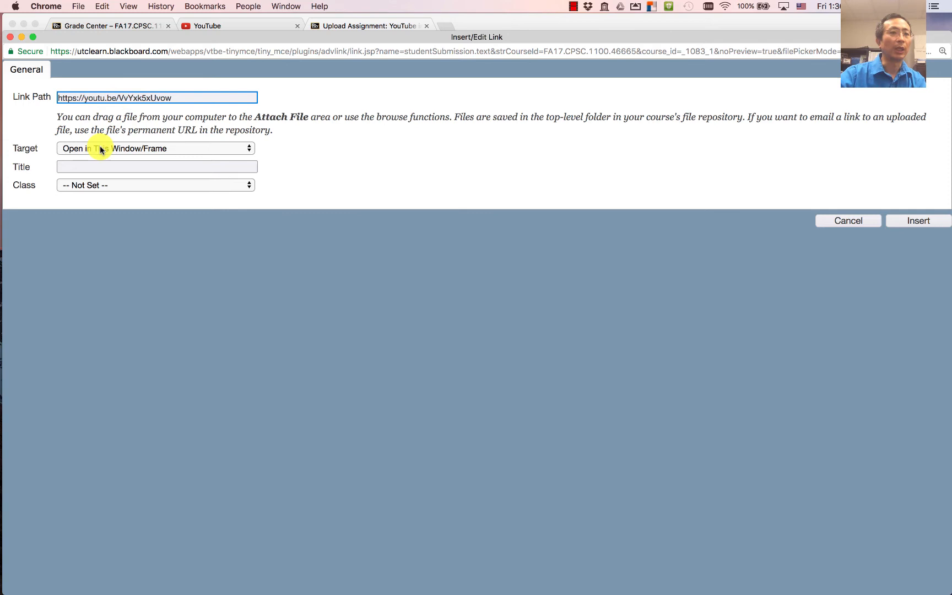
left_click(156, 148)
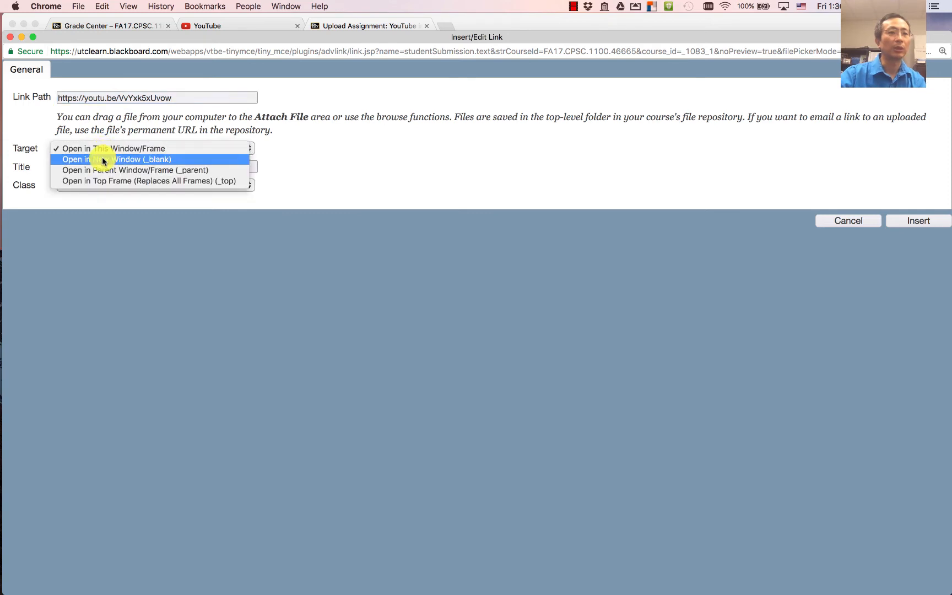
left_click(118, 158)
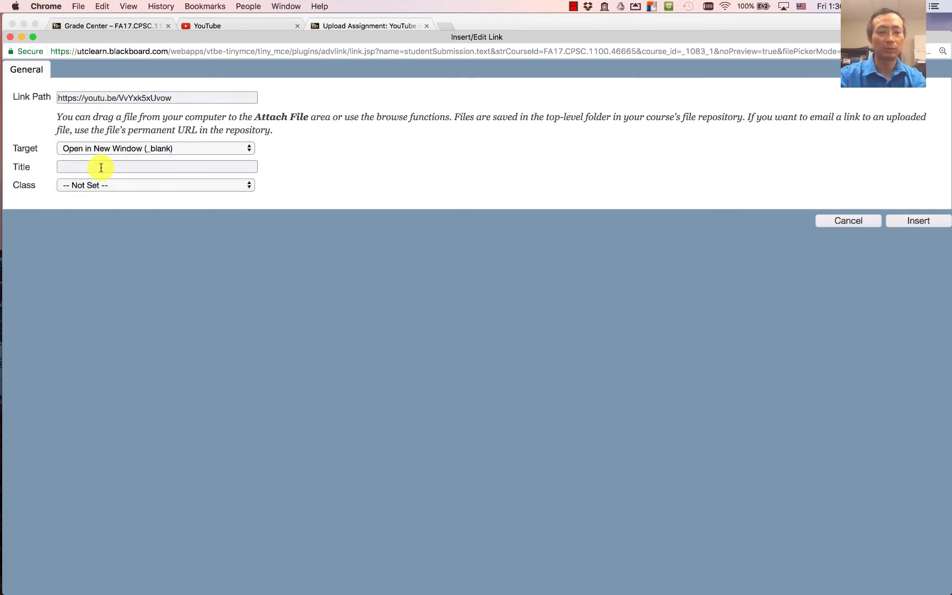
type("my intro")
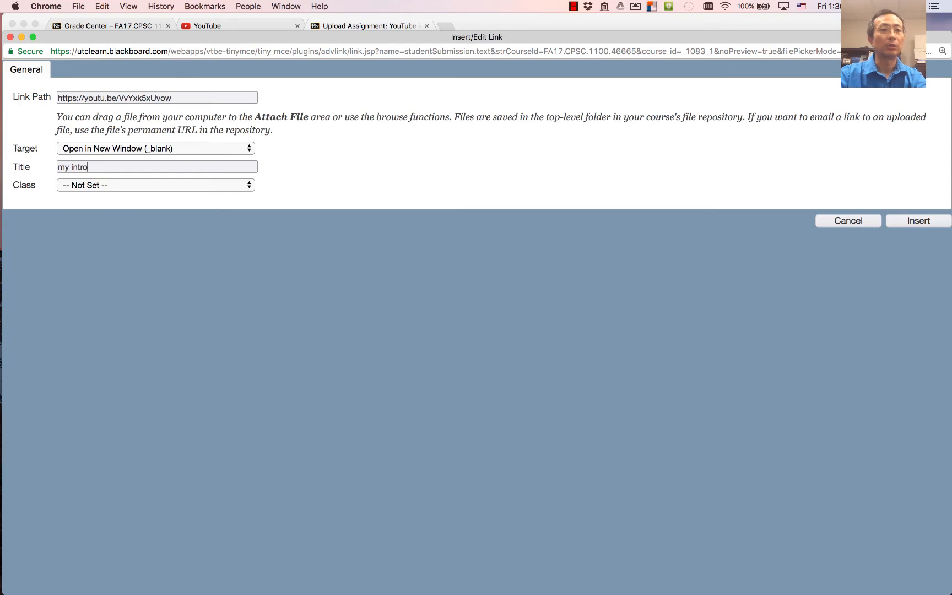
type("video")
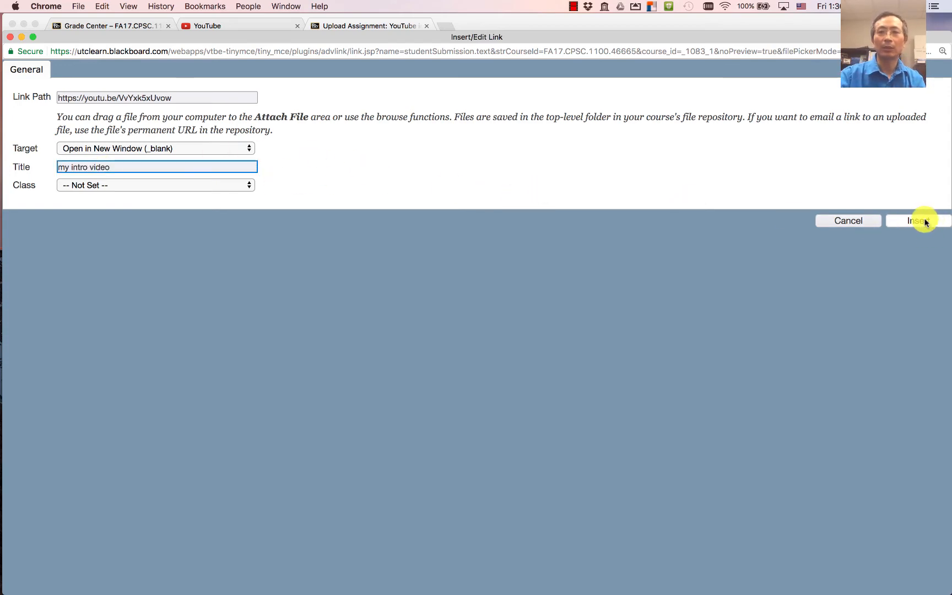
left_click(918, 221)
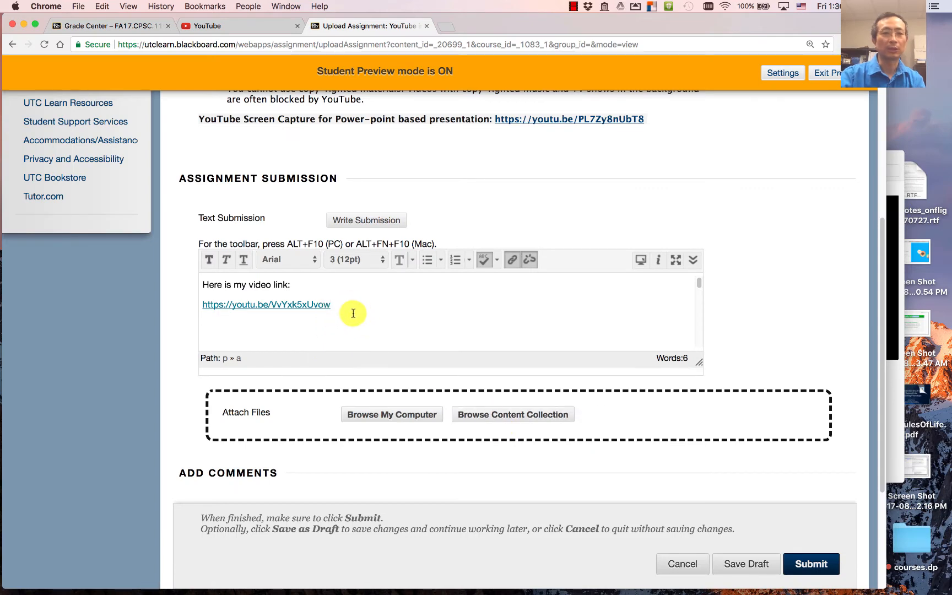
mouse_move(485, 334)
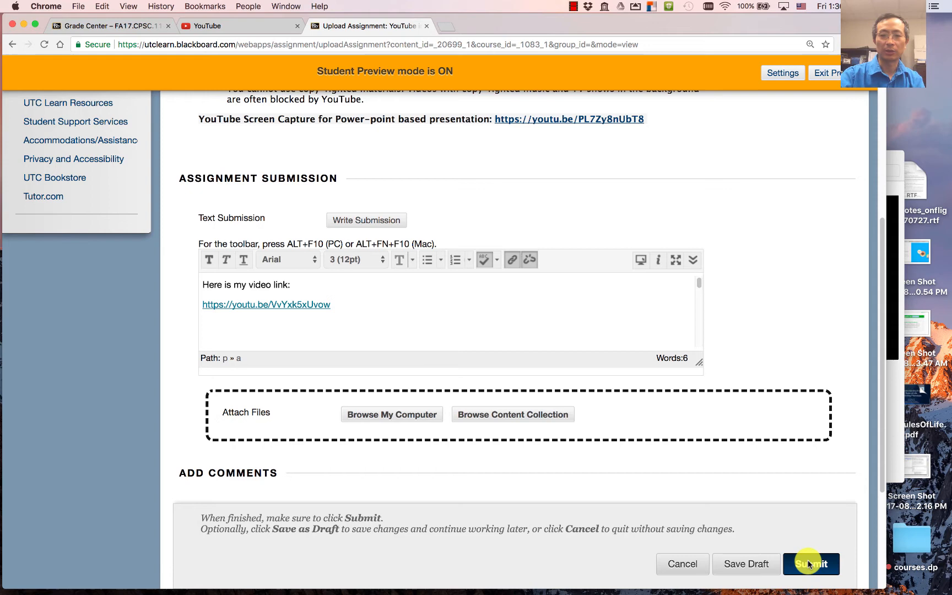
Step: Submit the assignment so the success confirmation and linked video URL appear
left_click(811, 563)
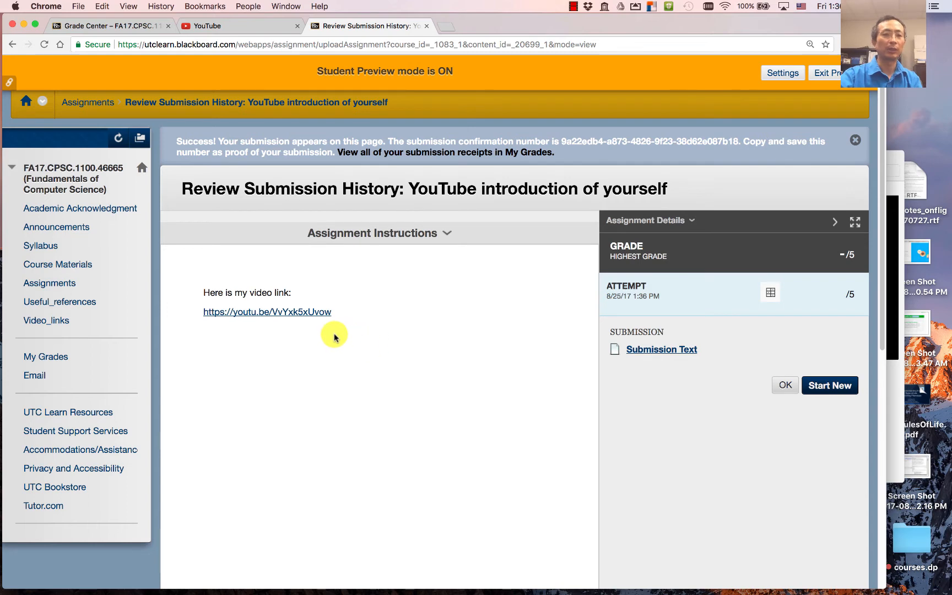
left_click(267, 312)
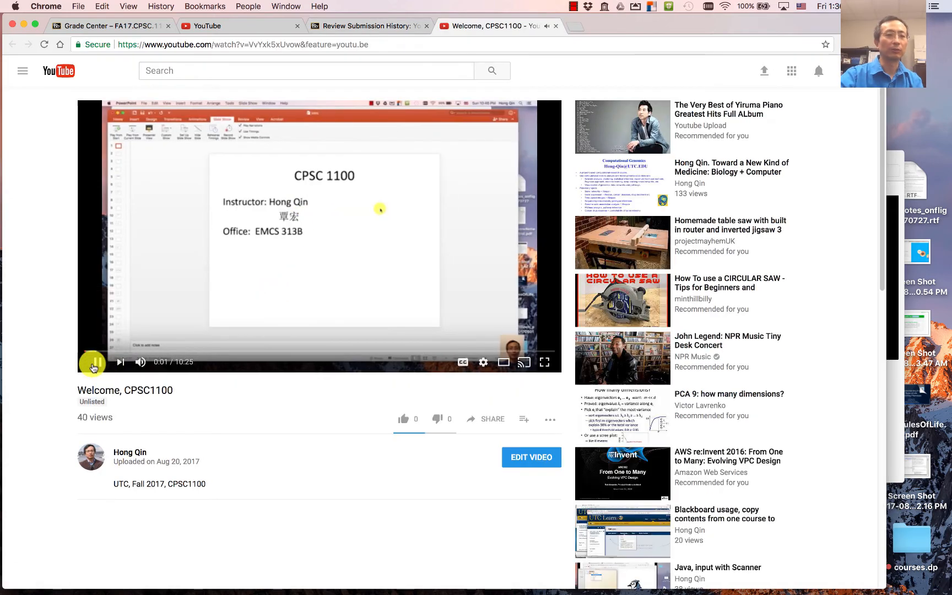
left_click(92, 361)
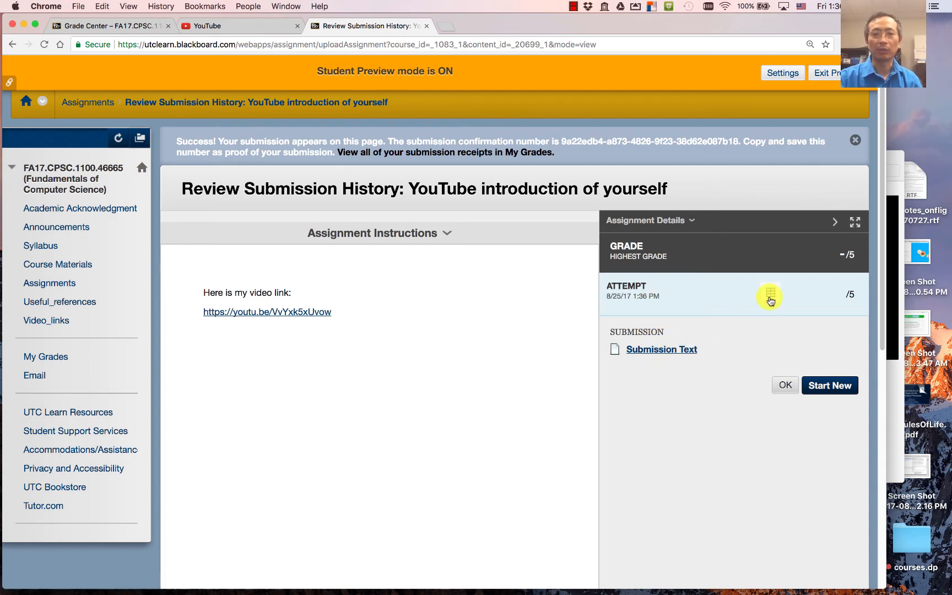
left_click(769, 294)
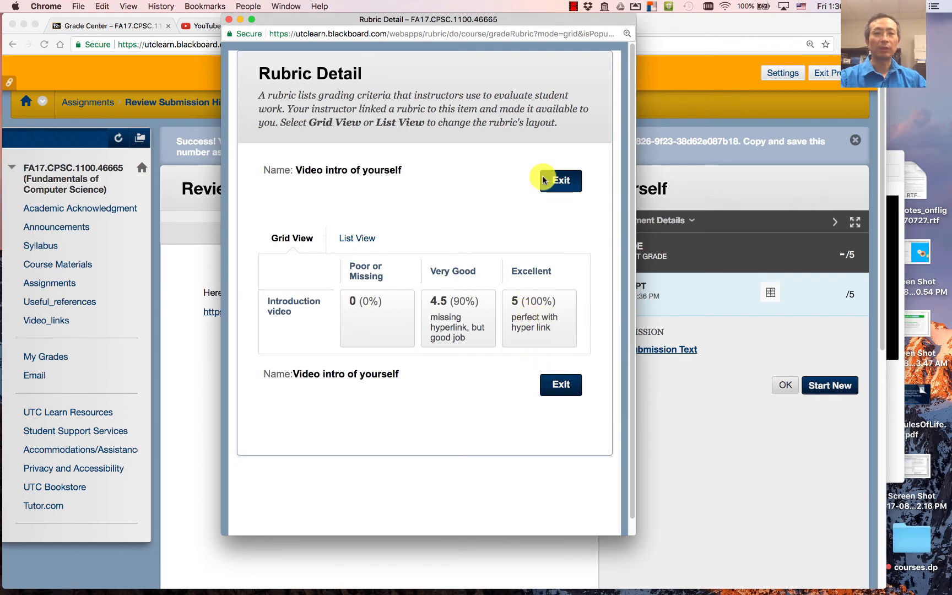
left_click(558, 181)
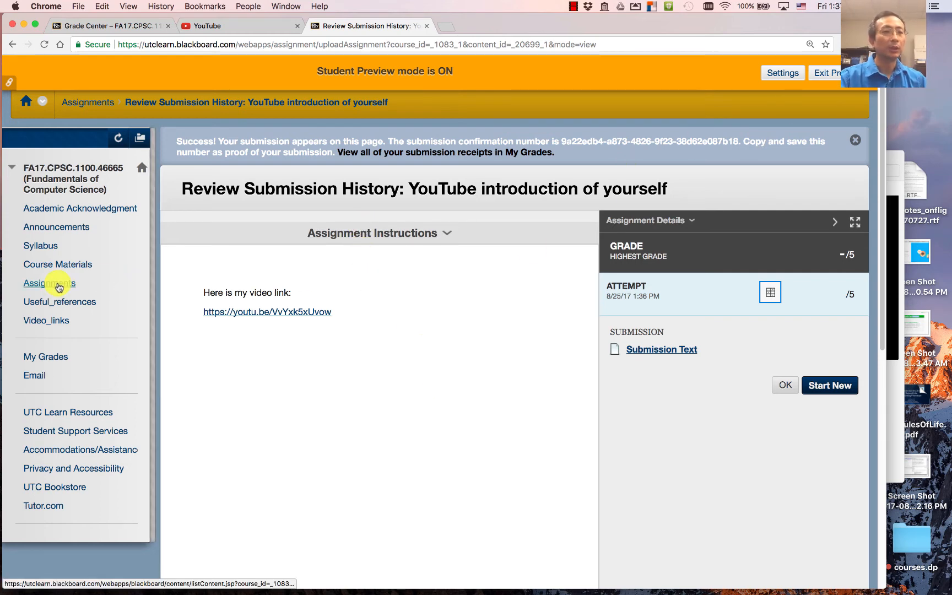
Step: From Assignments, open Ch1a computer basics in a new tab, then the Ch1b test's Begin page
left_click(50, 283)
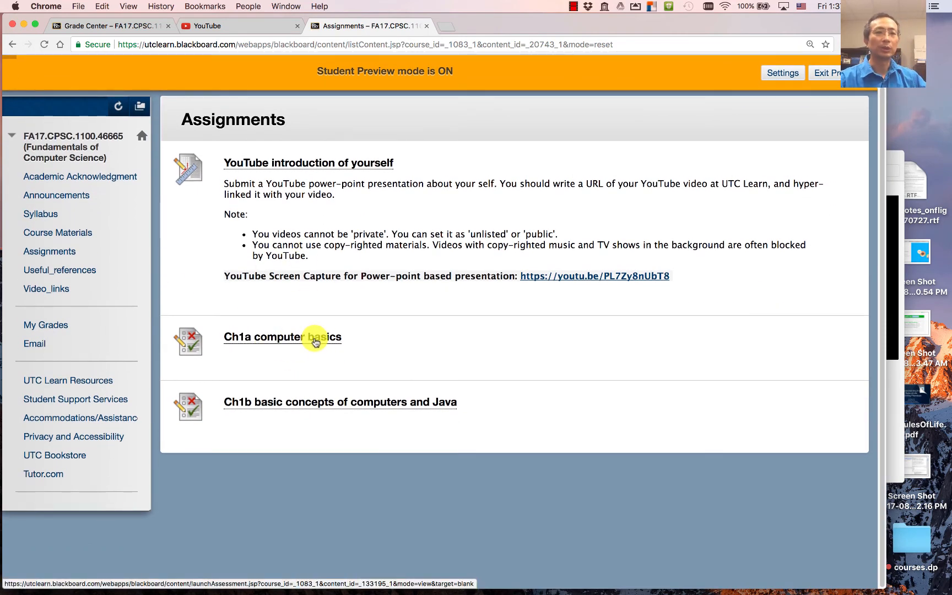
left_click(282, 337)
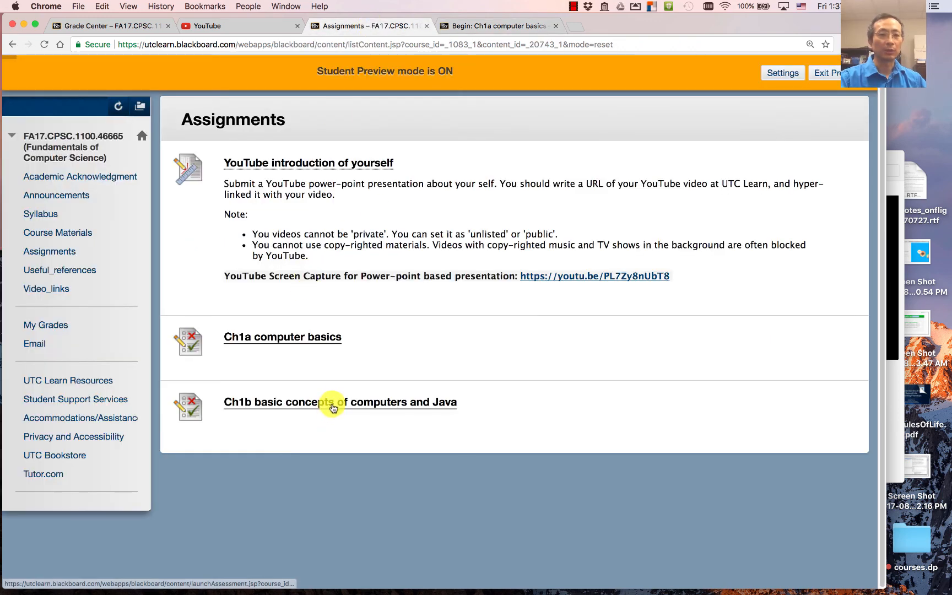
left_click(339, 402)
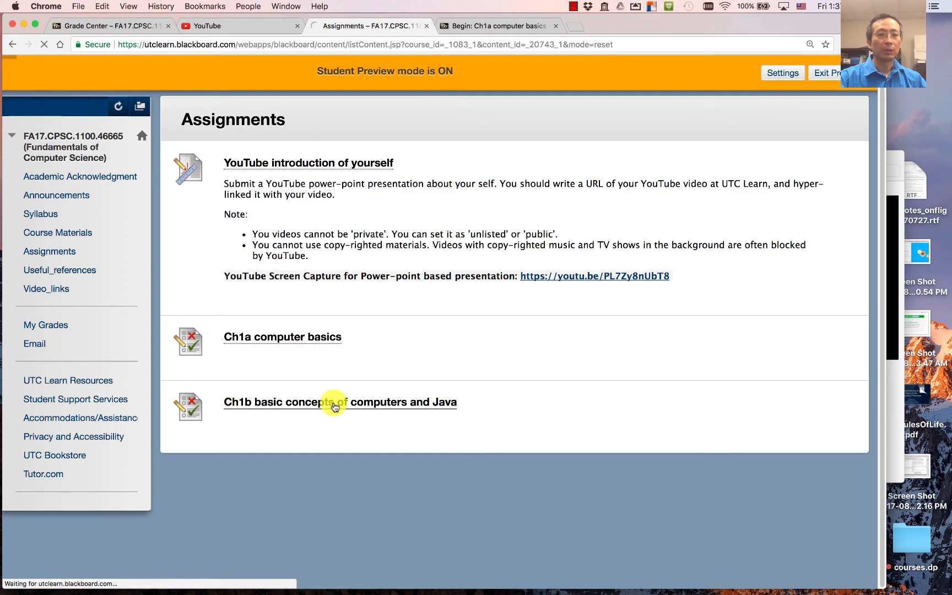
left_click(341, 402)
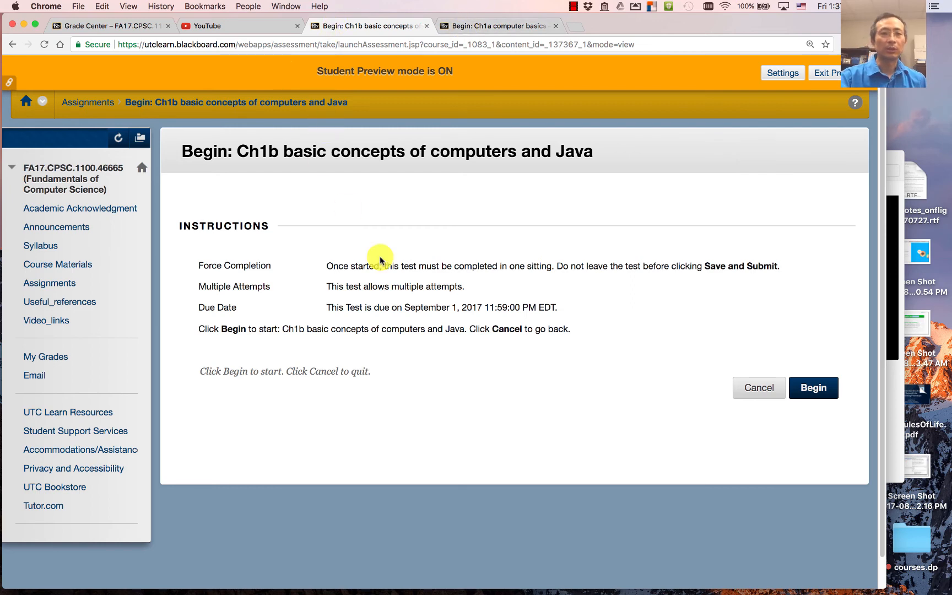
mouse_move(452, 375)
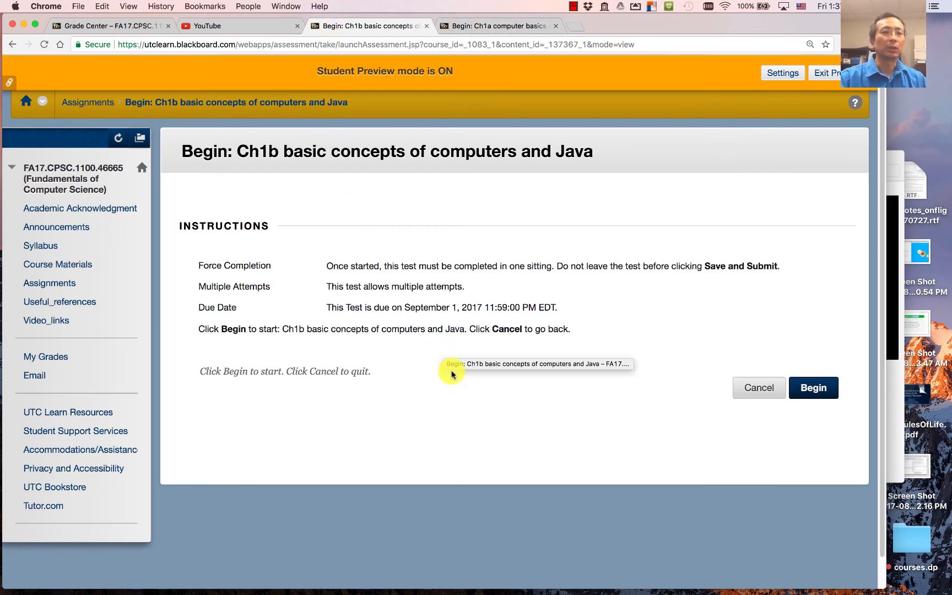
mouse_move(76, 227)
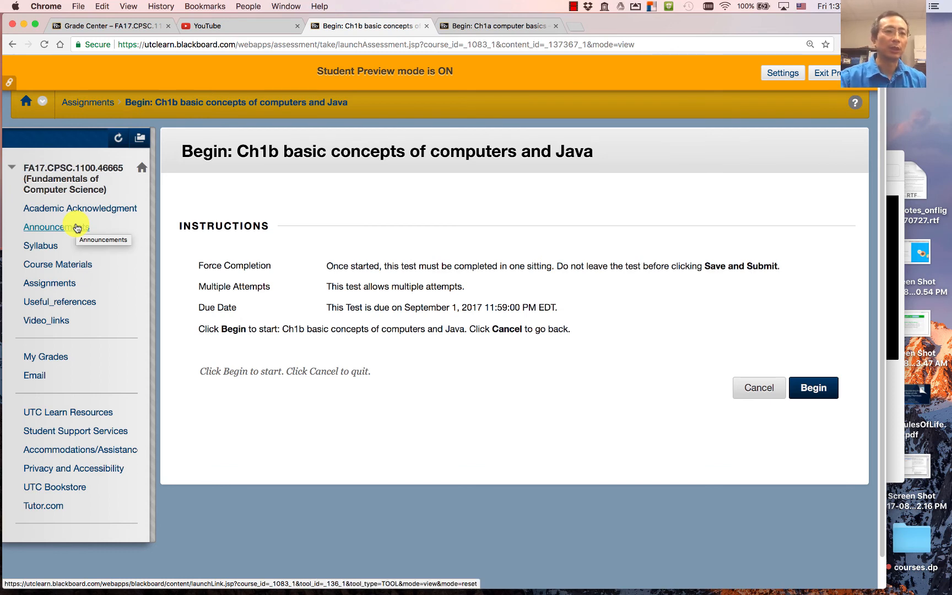
Step: Show the Announcements page with the Install JDK and BlueJ notice and two Test Posted entries
left_click(56, 227)
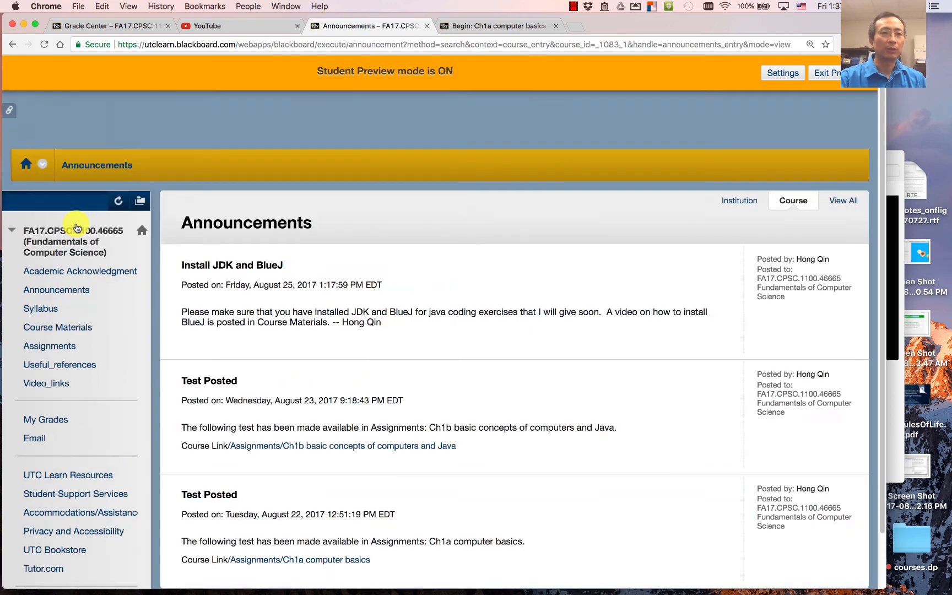
scroll("down", 3)
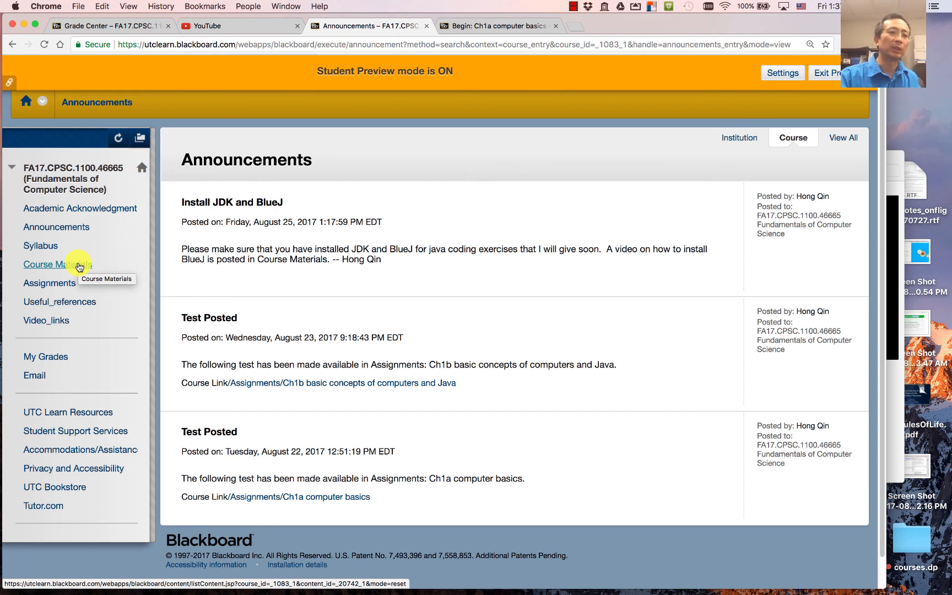
mouse_move(447, 281)
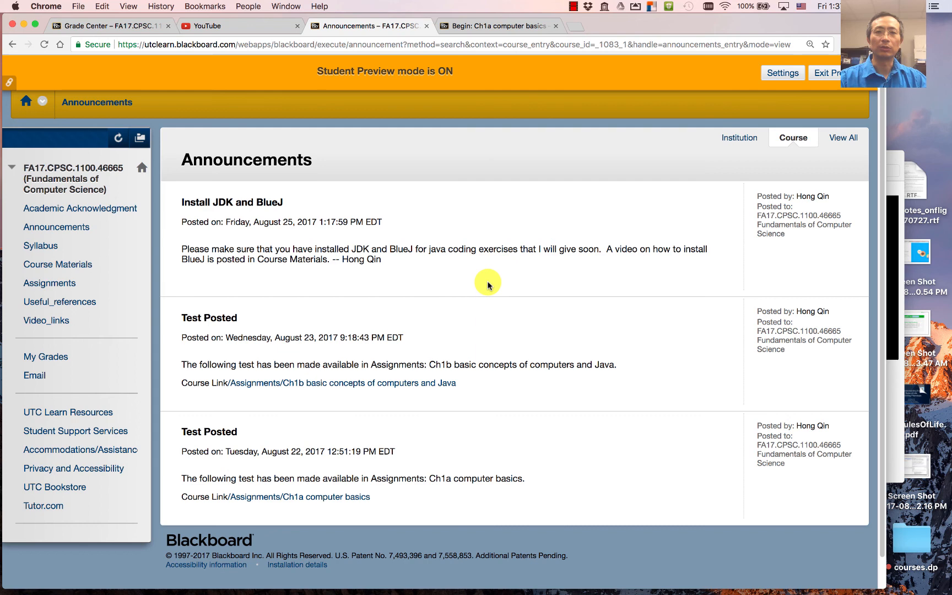
mouse_move(334, 288)
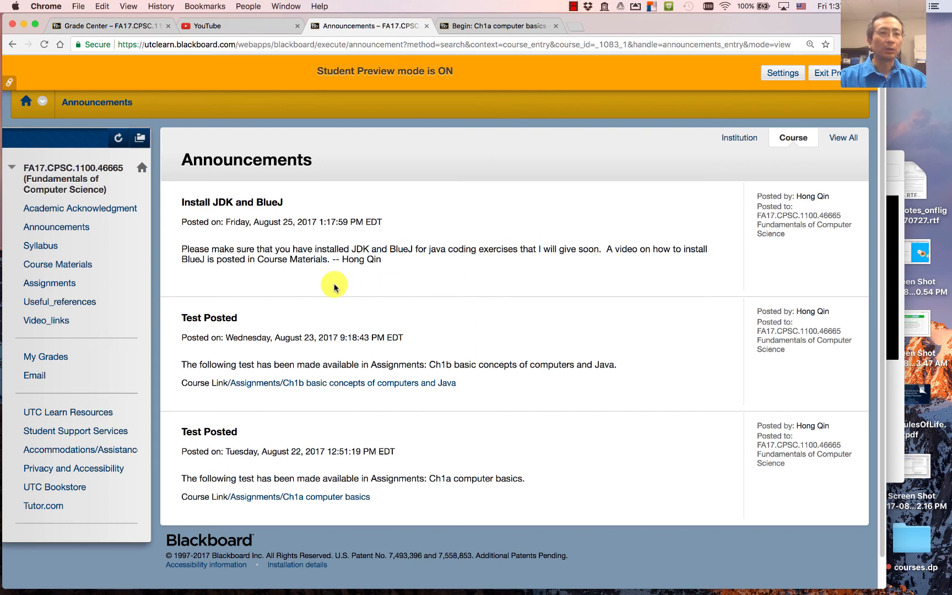